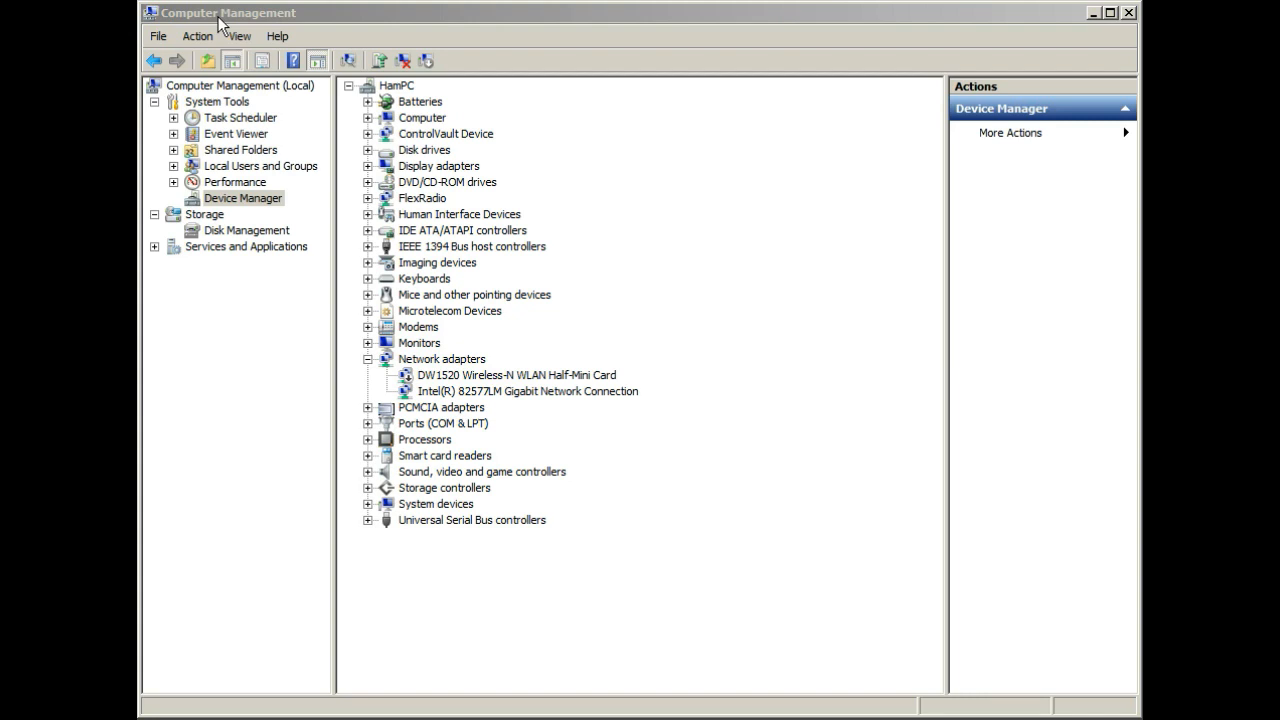
pyautogui.moveTo(233, 205)
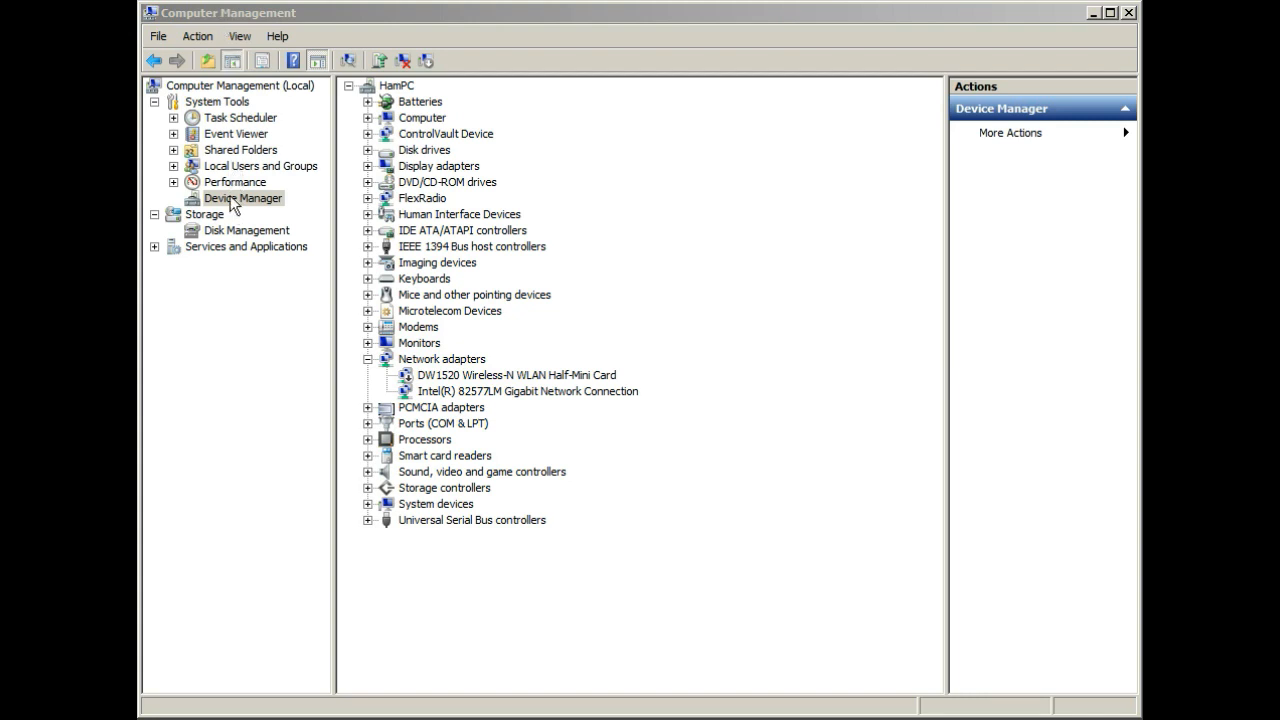
pyautogui.moveTo(665, 449)
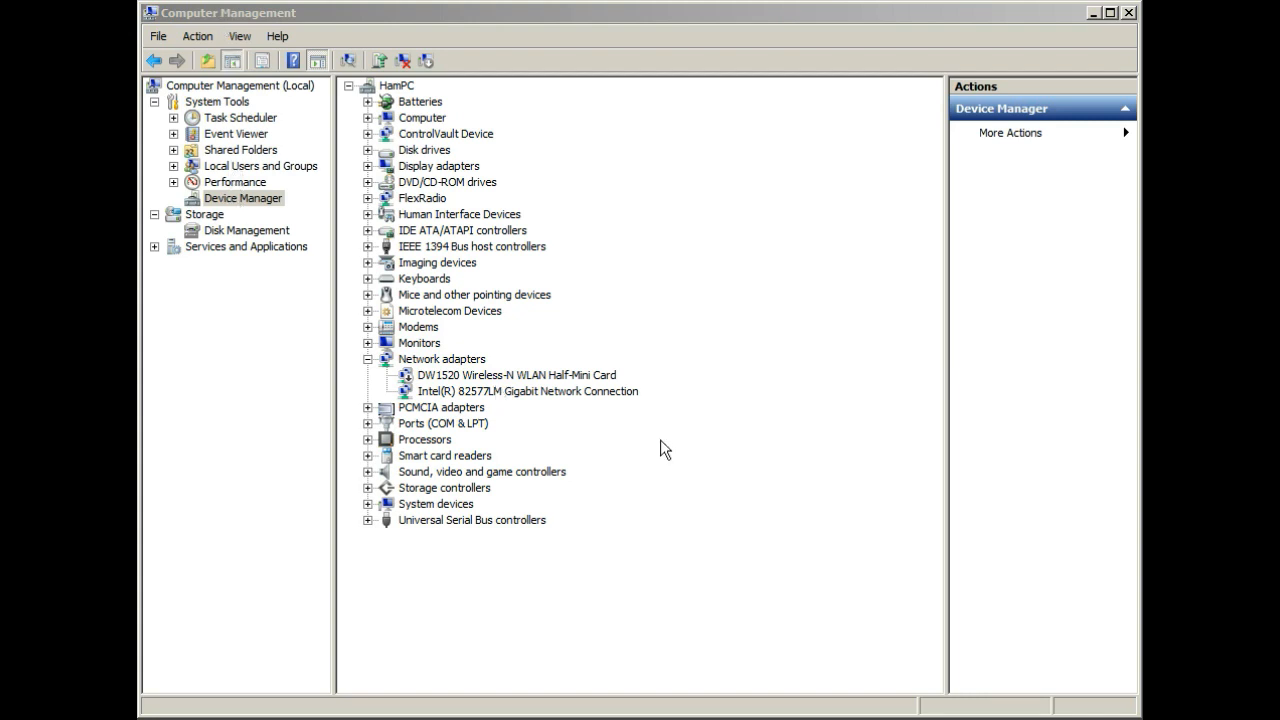
pyautogui.moveTo(450, 384)
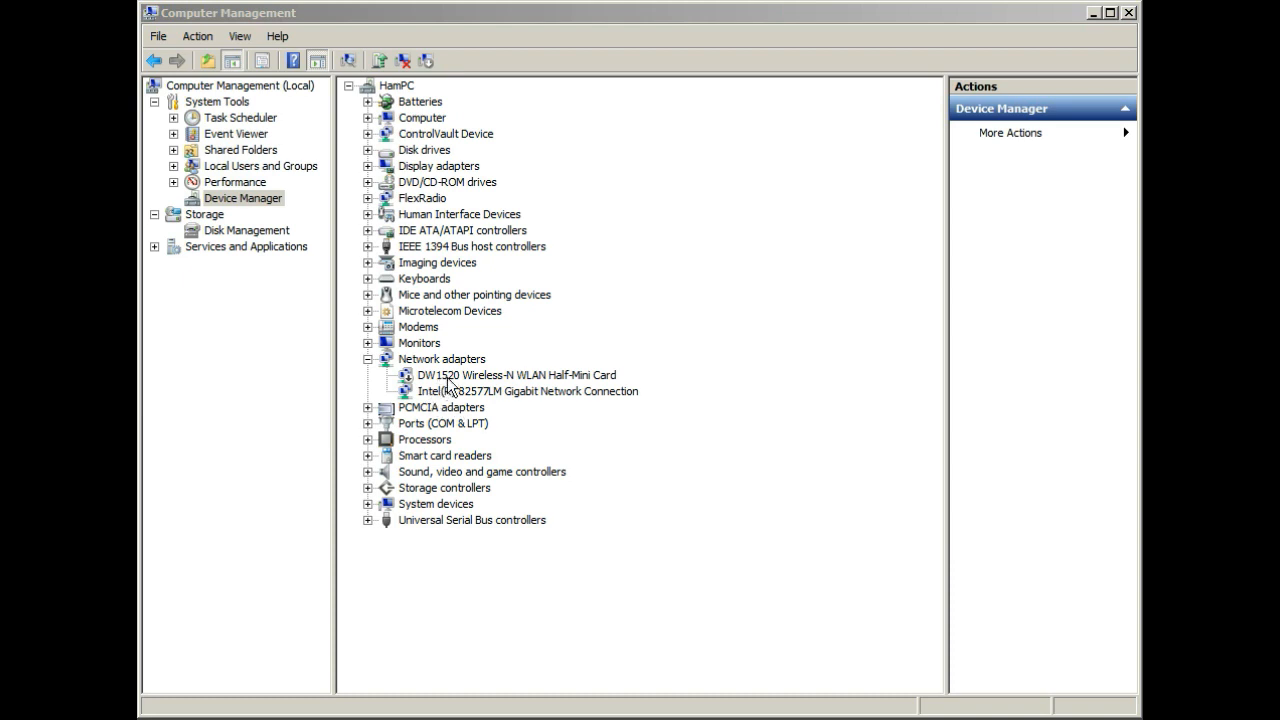
# Select the DW1520 wireless card and the Intel gigabit connection among the network adapters.
pyautogui.click(516, 374)
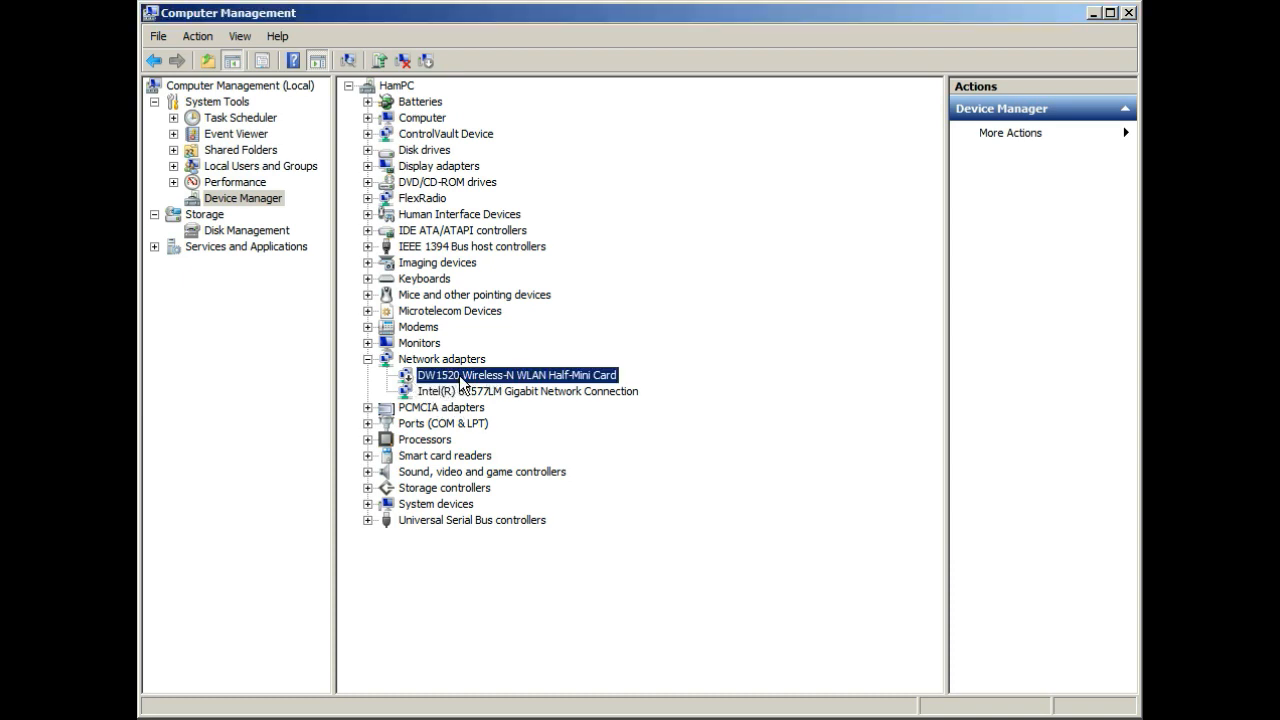
pyautogui.rightClick(515, 375)
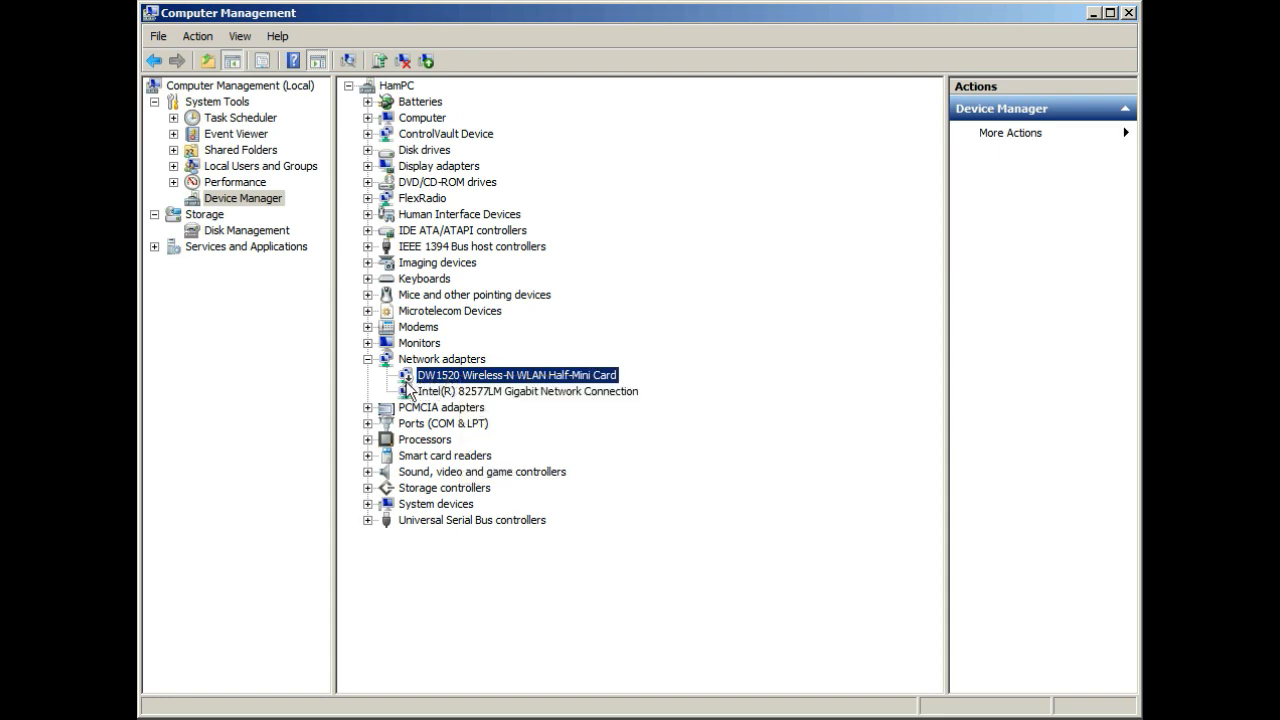
pyautogui.moveTo(413, 389)
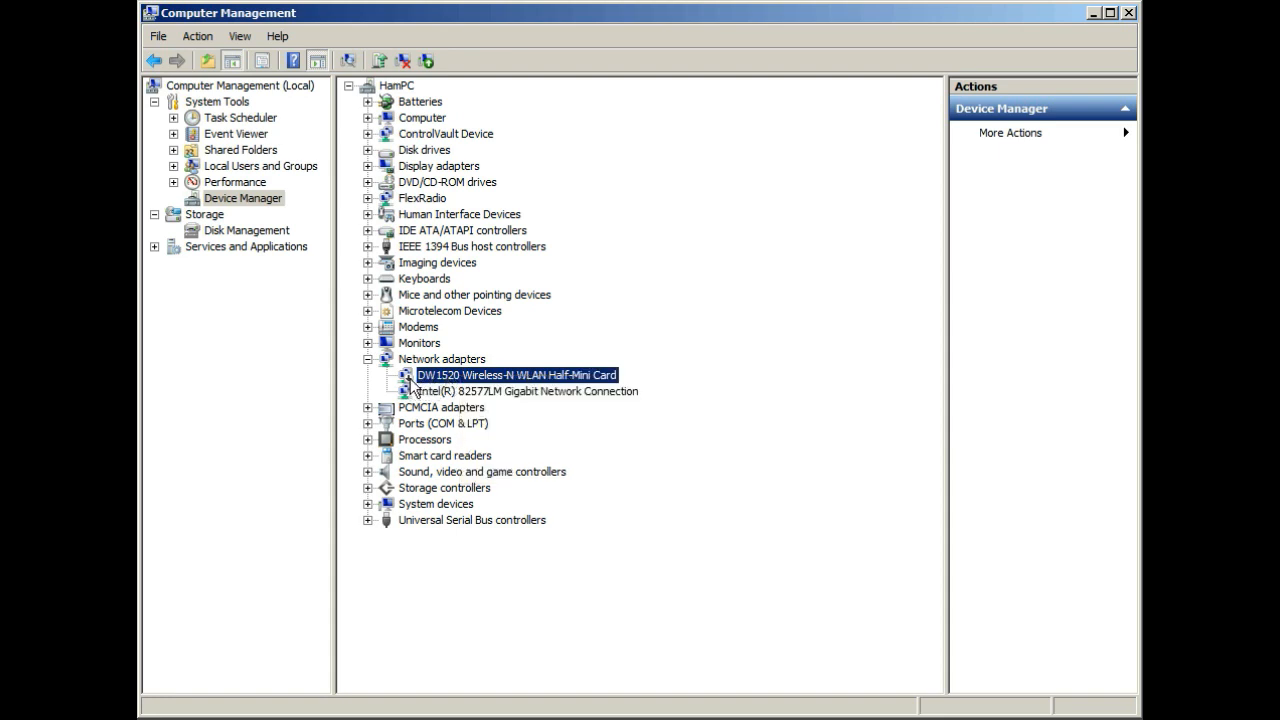
pyautogui.moveTo(457, 395)
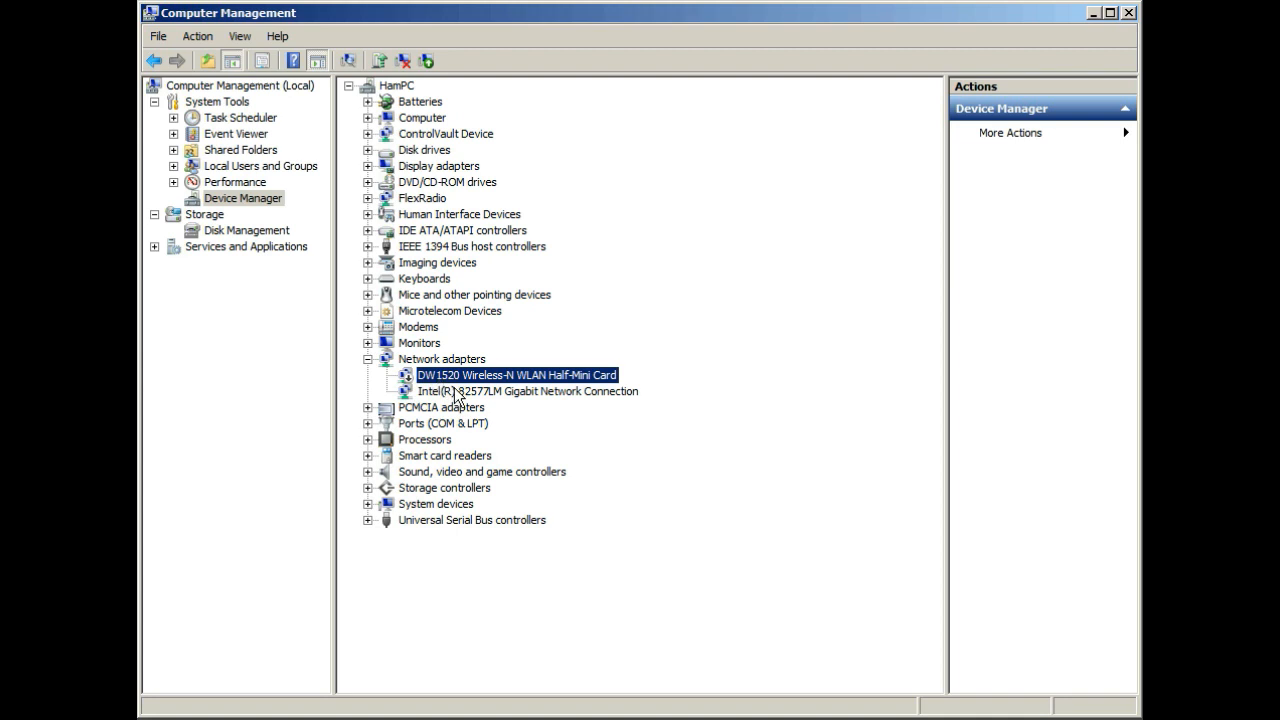
pyautogui.click(528, 391)
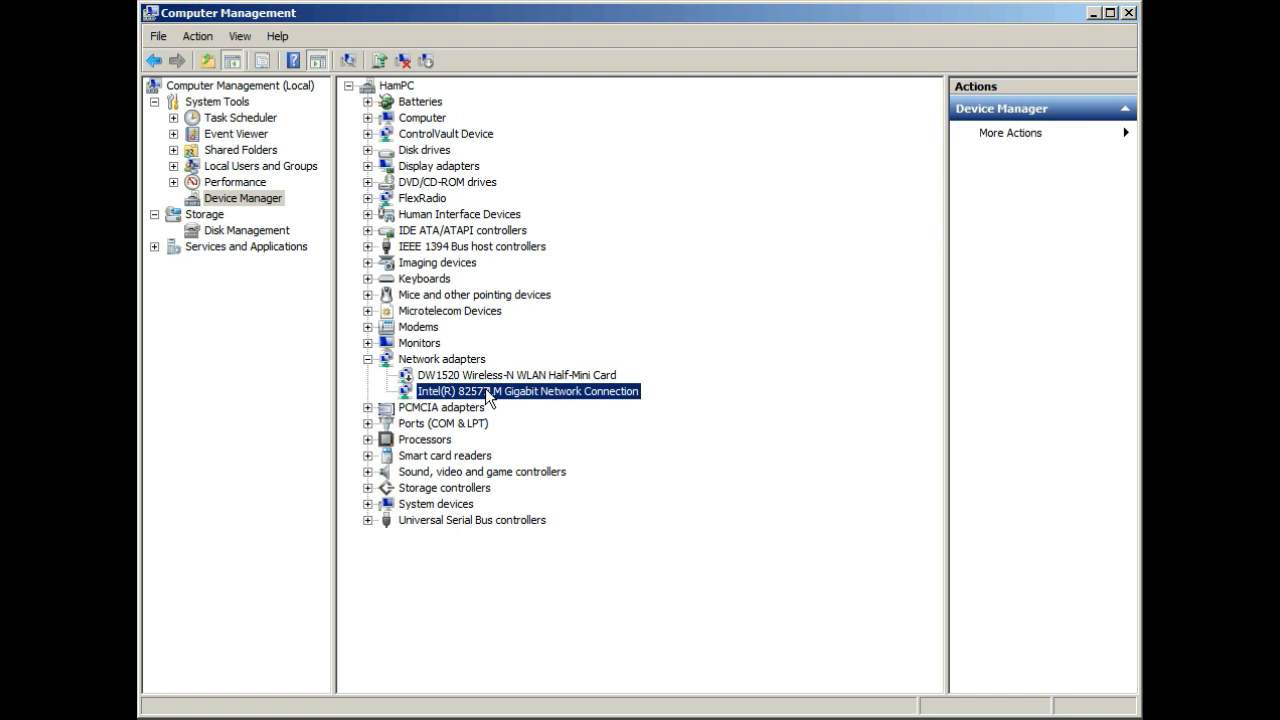
pyautogui.moveTo(685, 441)
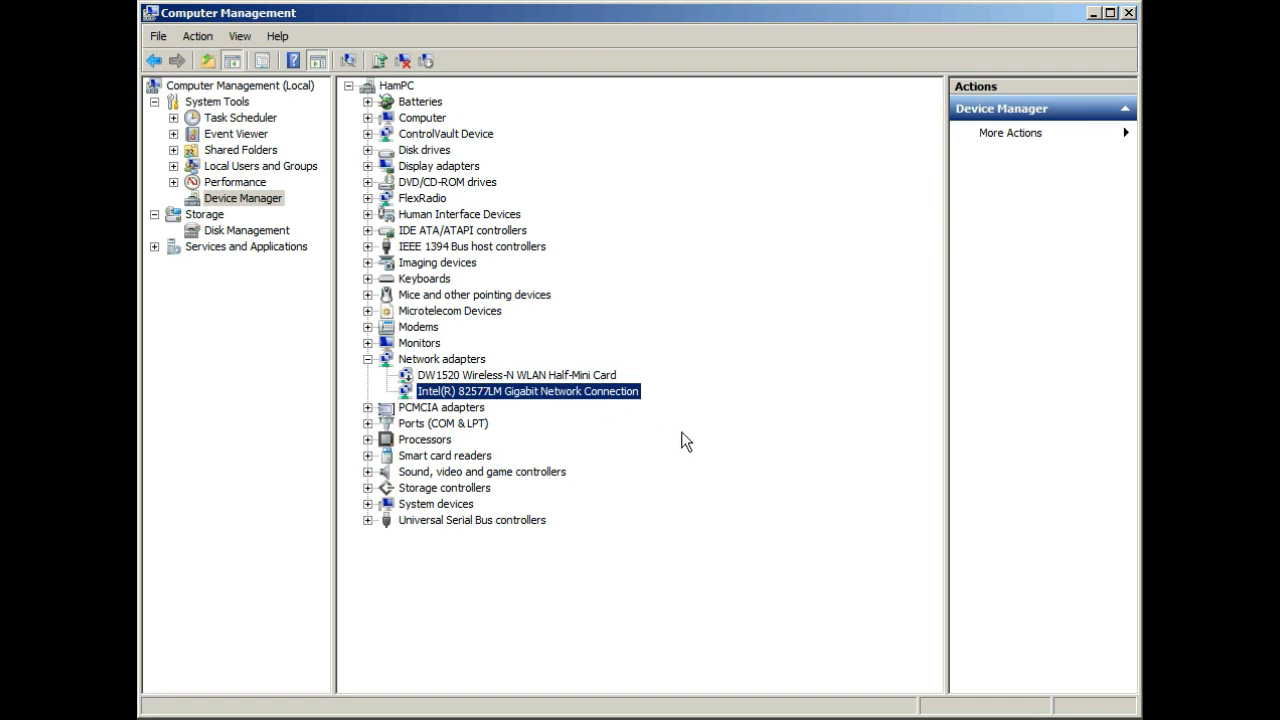
pyautogui.moveTo(503, 399)
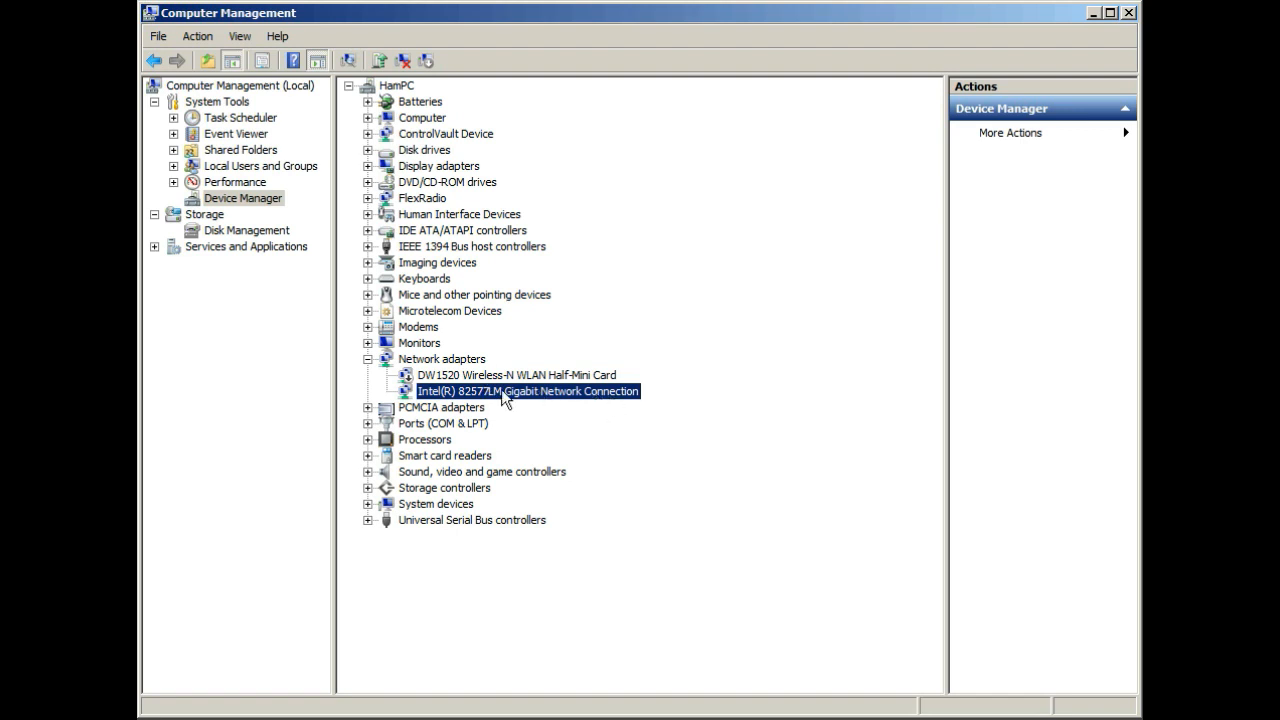
pyautogui.moveTo(557, 398)
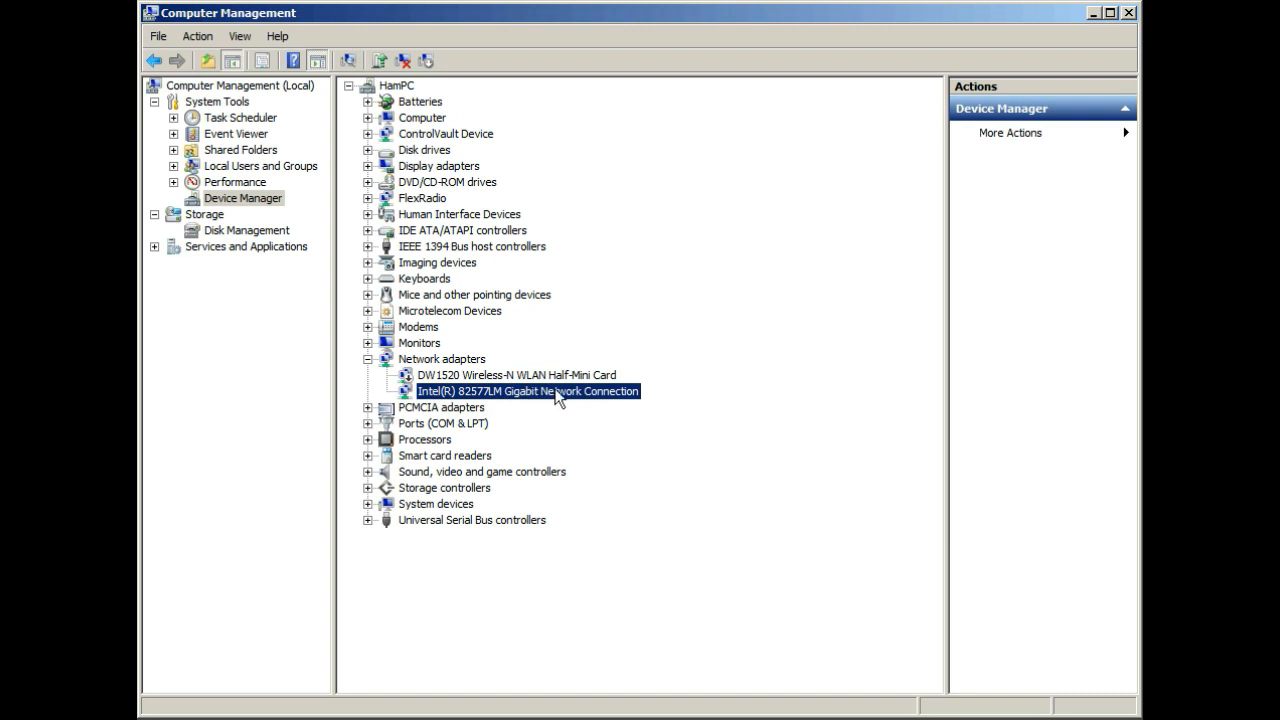
pyautogui.moveTo(578, 401)
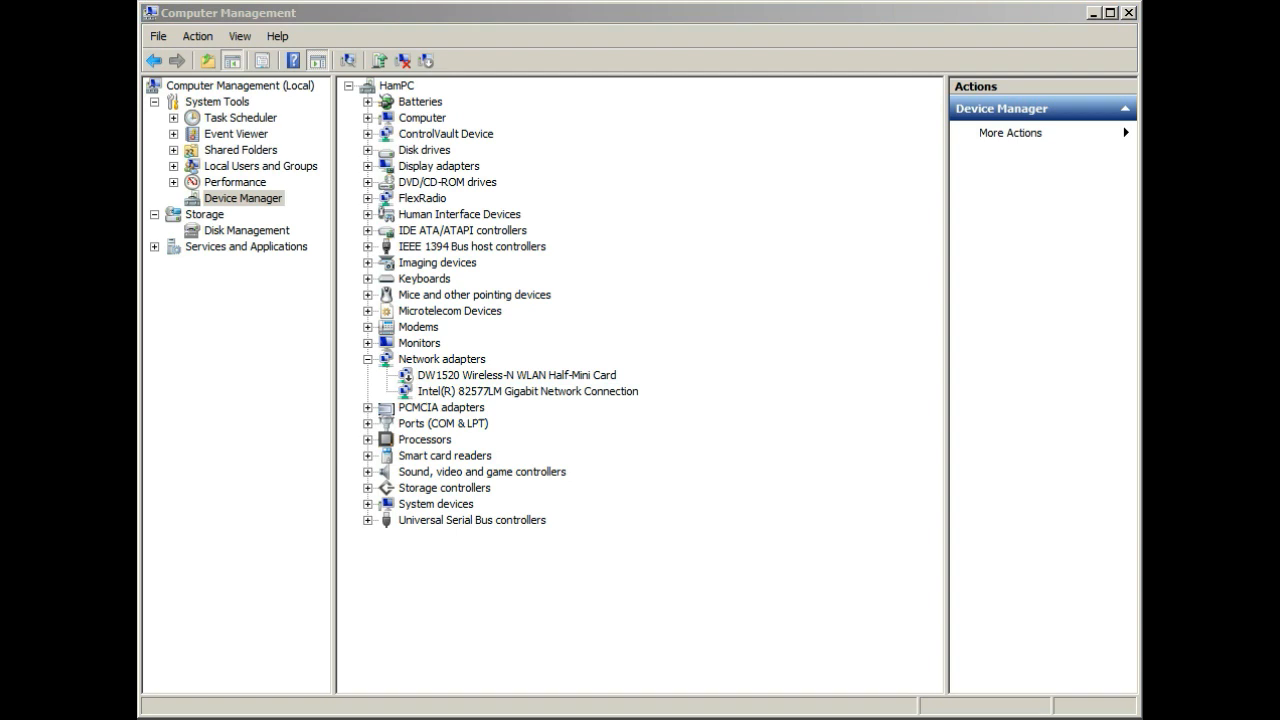
pyautogui.moveTo(630, 307)
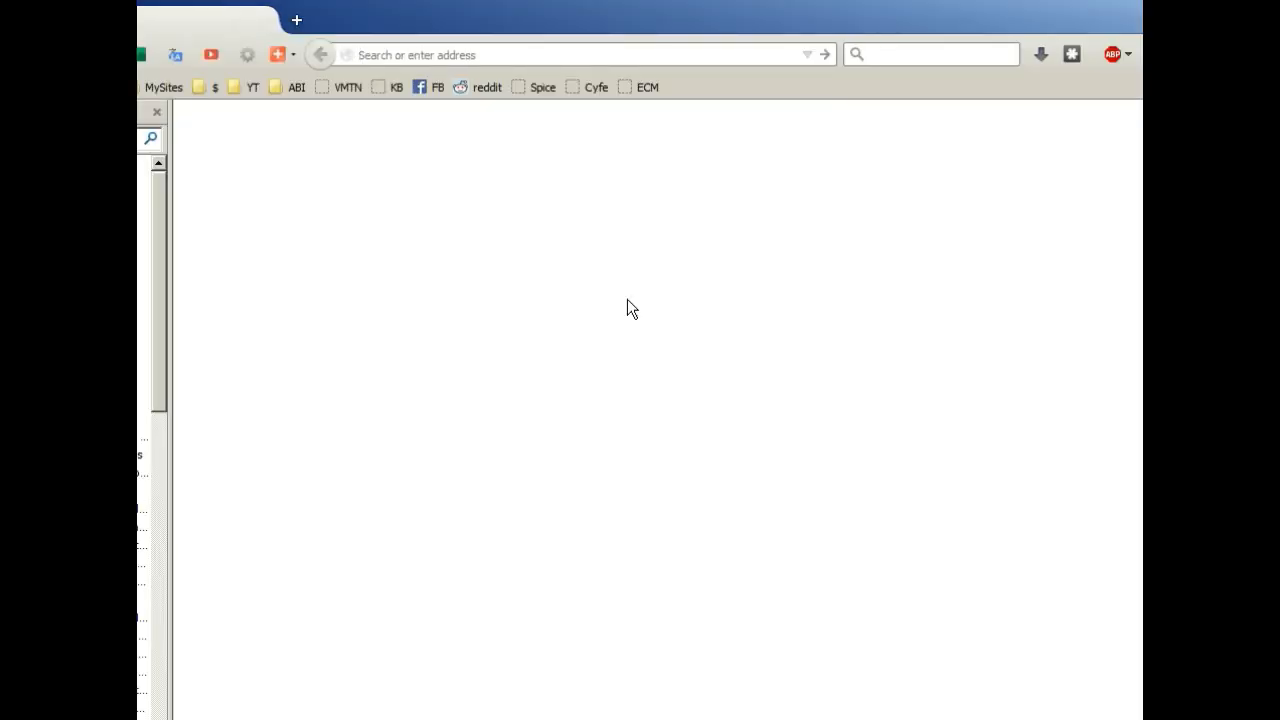
pyautogui.click(476, 55)
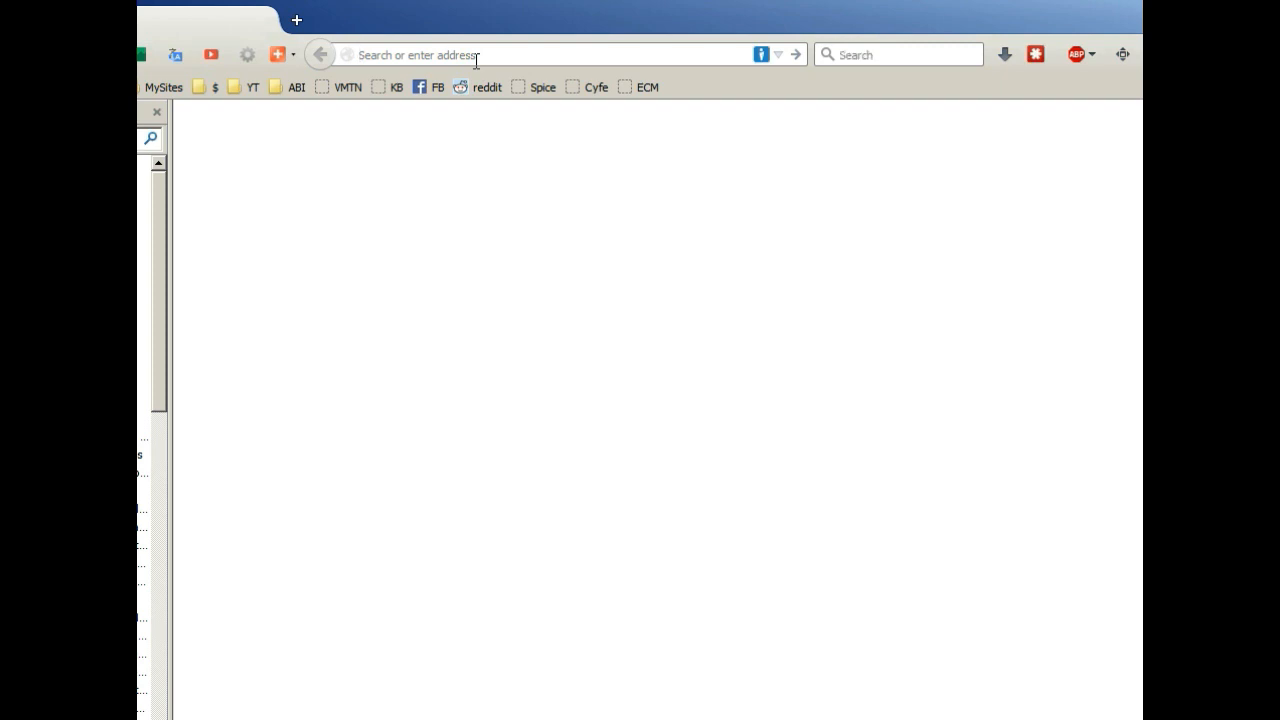
pyautogui.write('http://tplinkextender.net/')
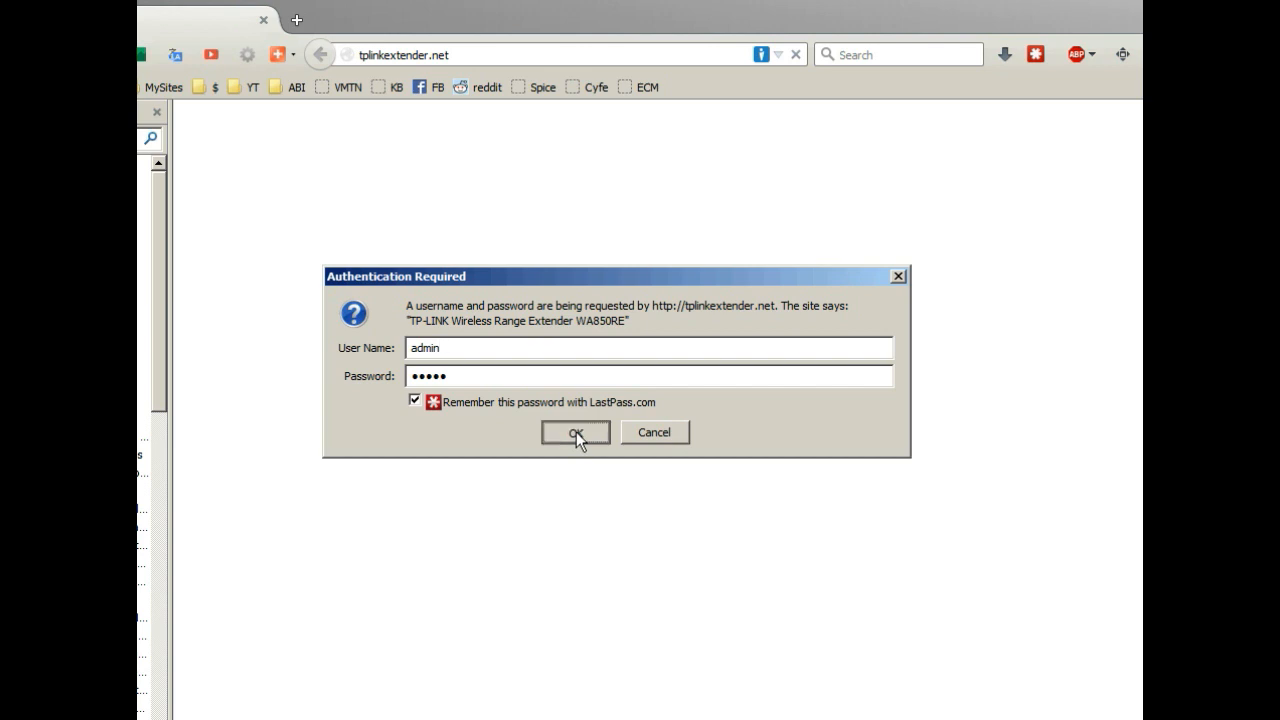
pyautogui.click(575, 432)
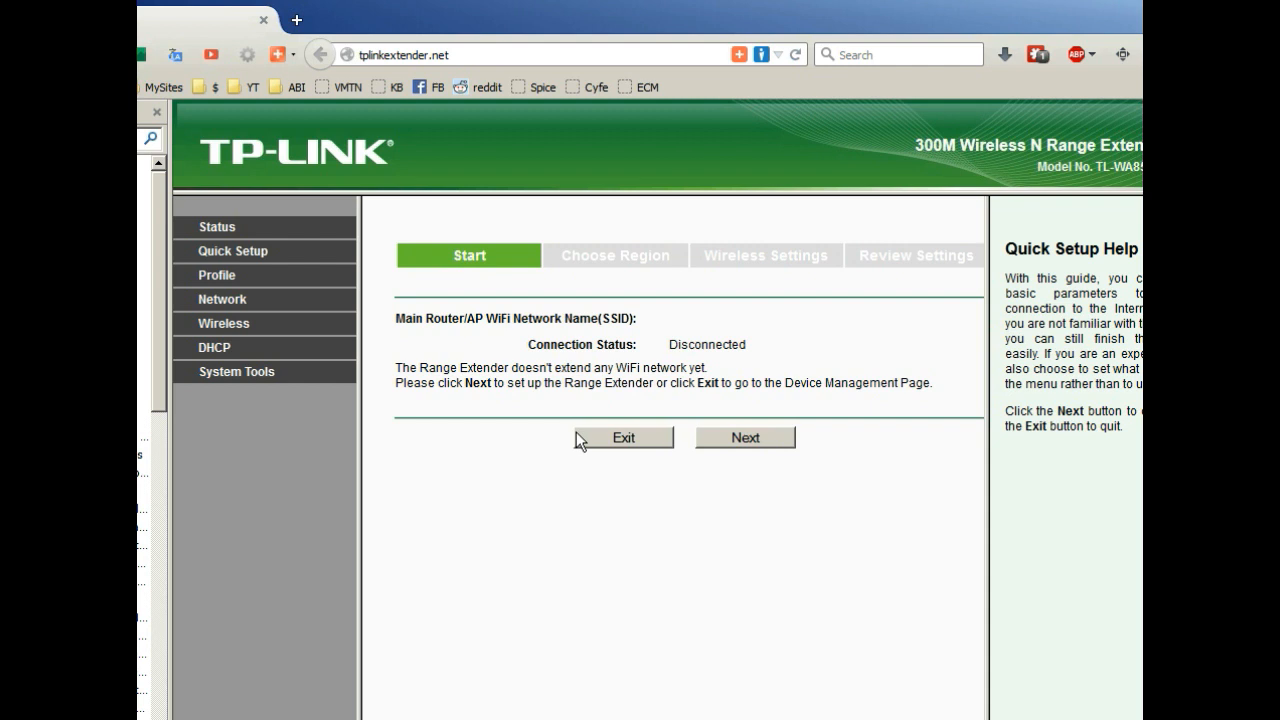
pyautogui.moveTo(729, 495)
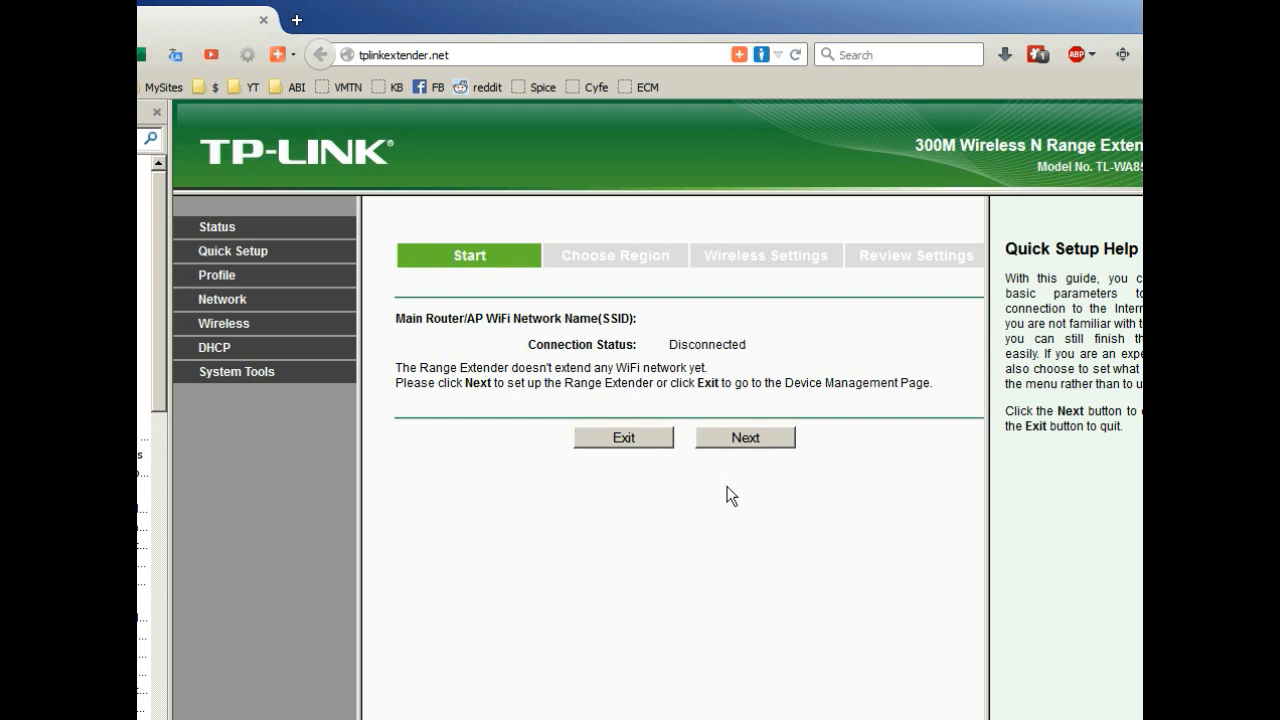
pyautogui.moveTo(756, 445)
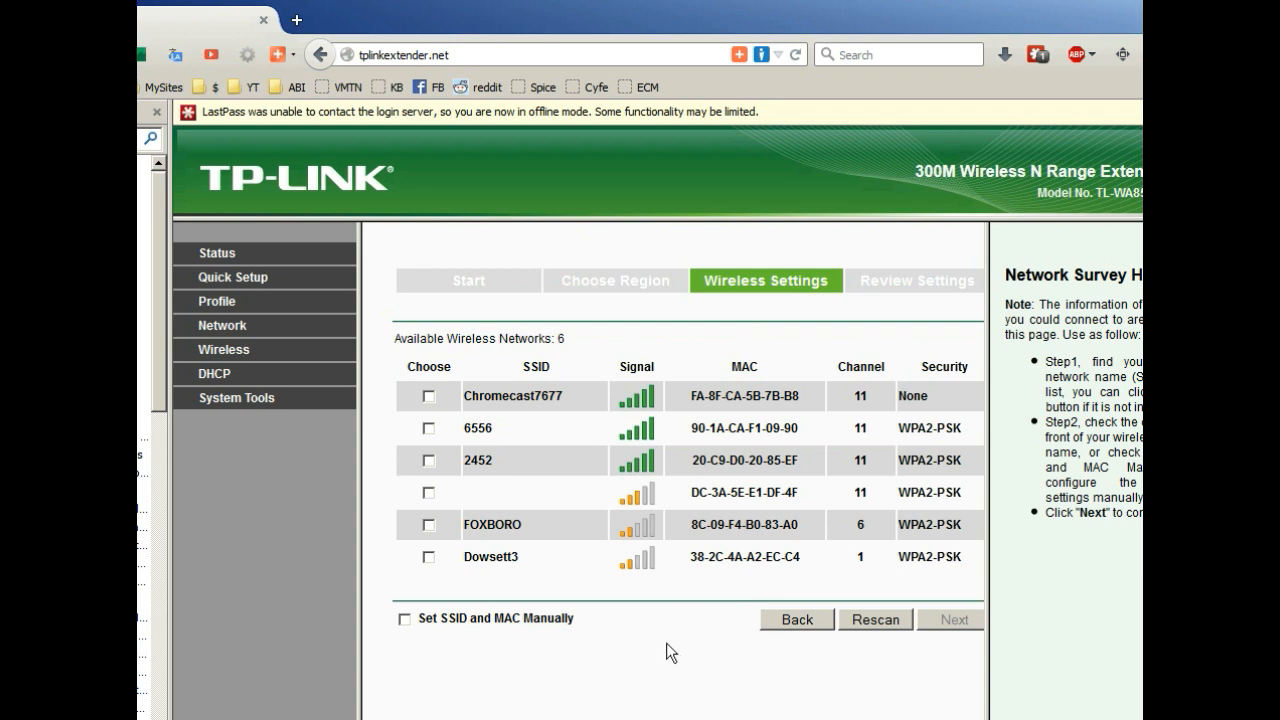
pyautogui.moveTo(448, 513)
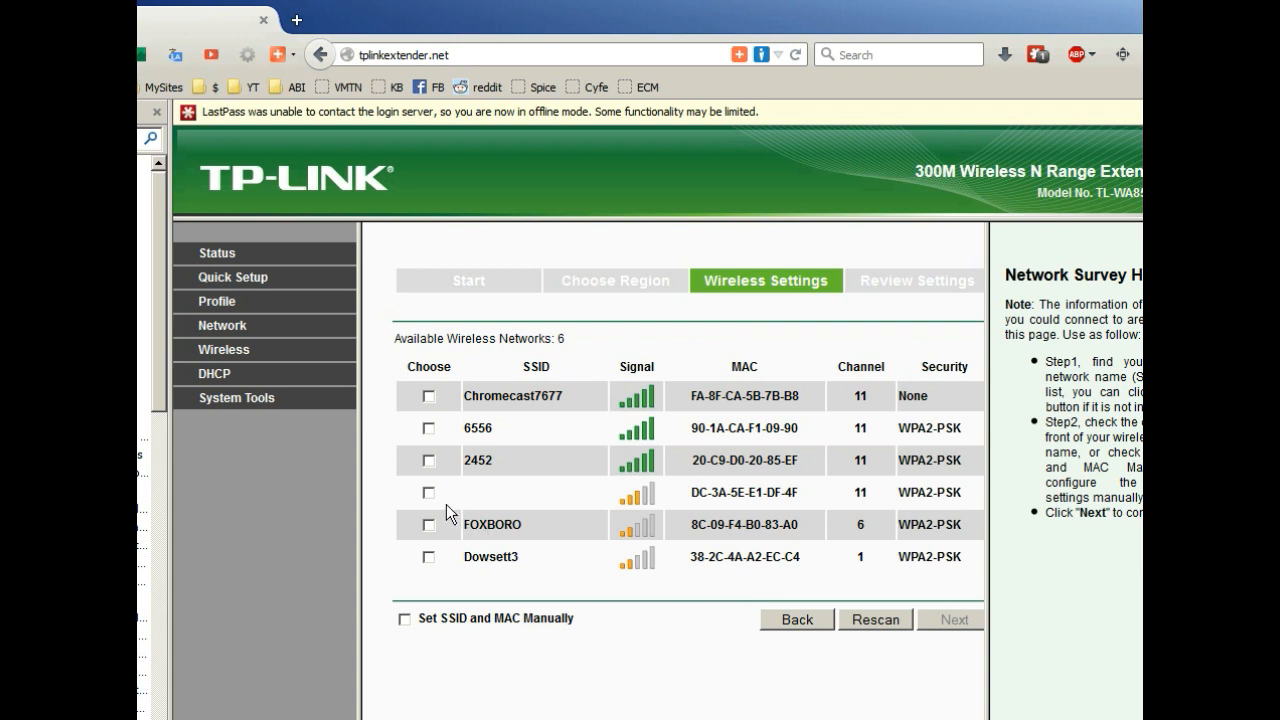
# Tick SSID 2452 in the survey table and continue to its wireless settings.
pyautogui.click(428, 460)
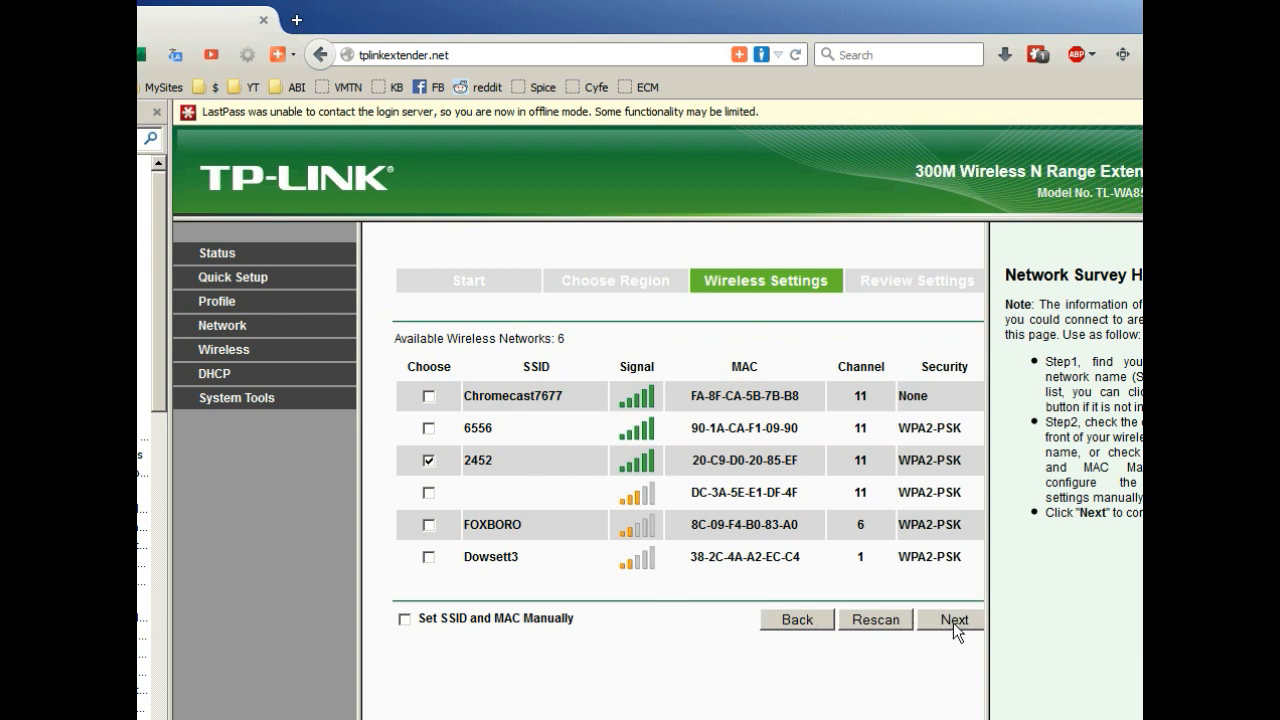
pyautogui.click(950, 619)
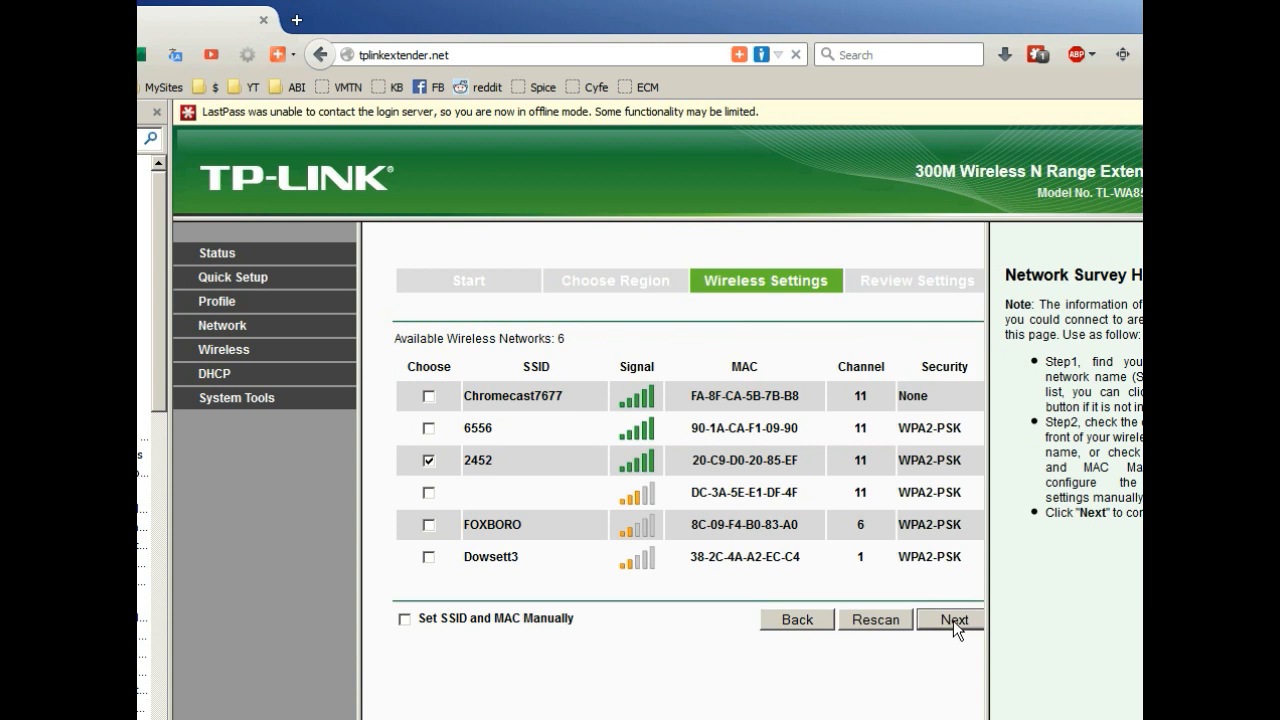
pyautogui.click(950, 619)
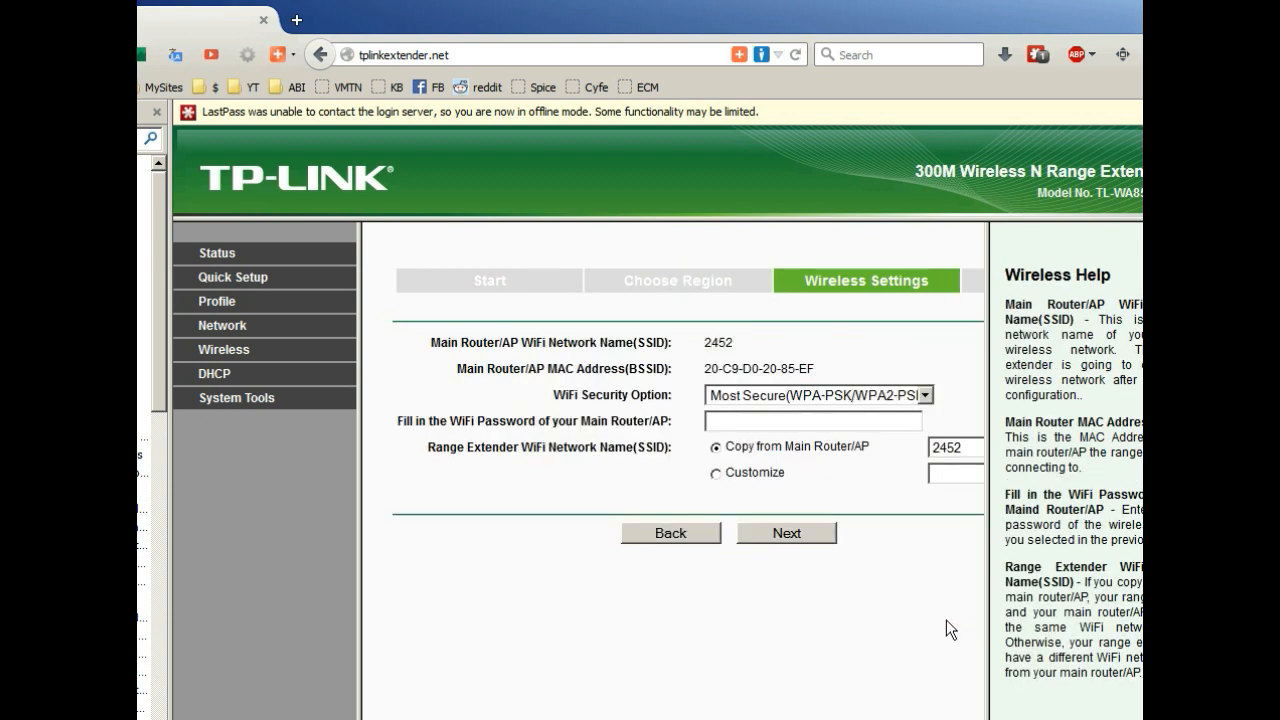
# Enter the main router's WiFi password, keep Copy from Main Router/AP, and apply the settings.
pyautogui.click(812, 421)
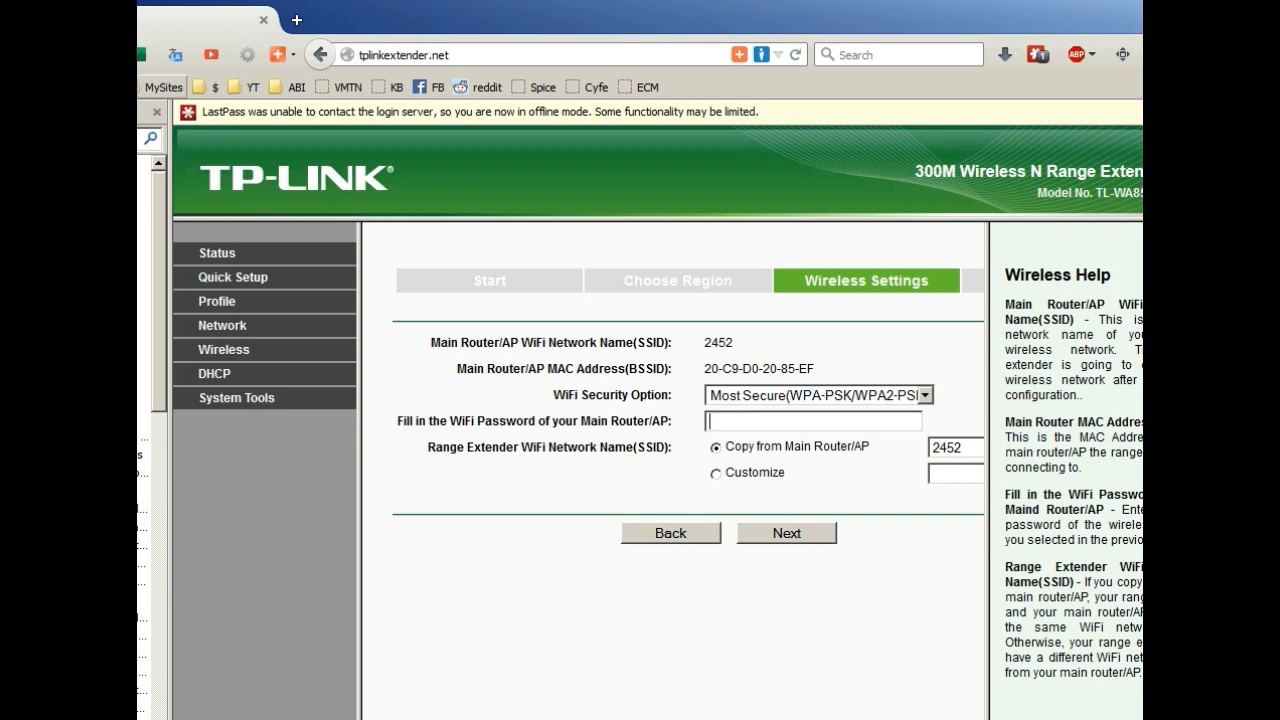
pyautogui.click(786, 532)
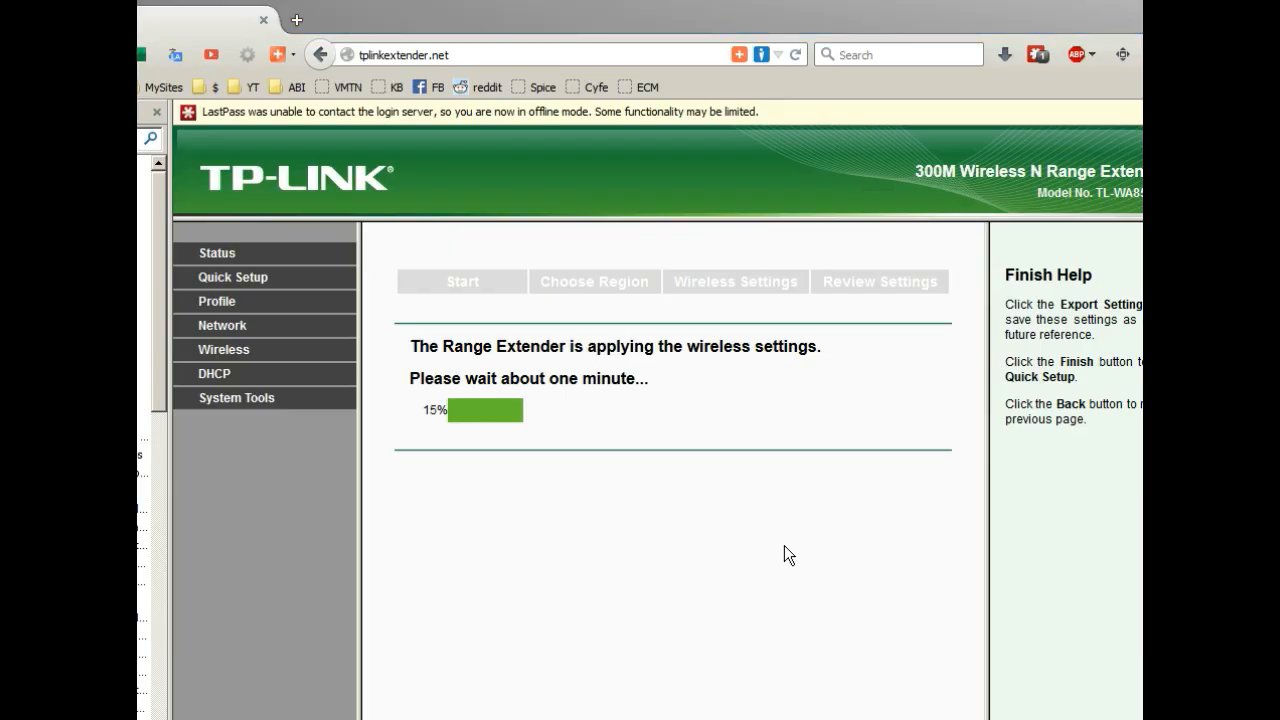